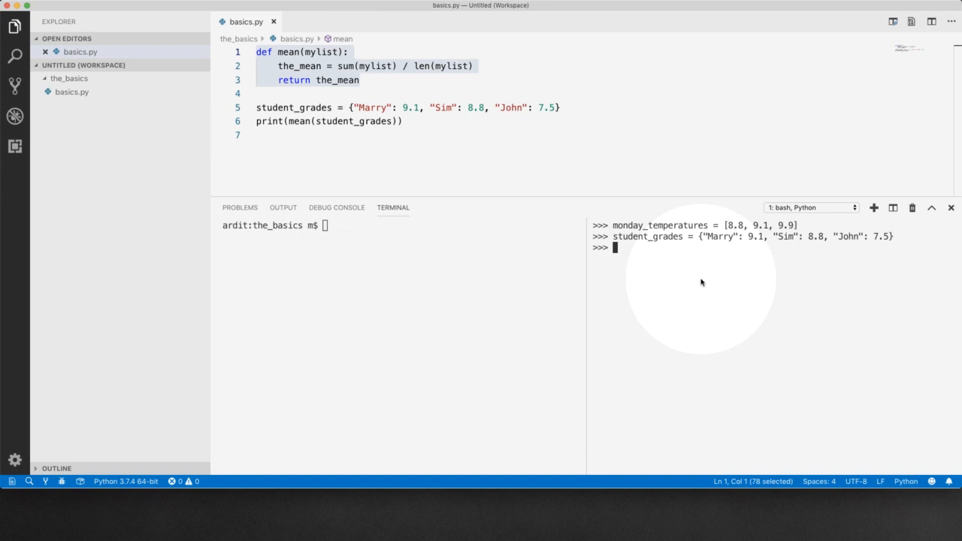
# - Evaluate sum(monday_temperatures) / len(monday_temperatures) in the Python shell, giving about 9.27
pyautogui.write('sum(')
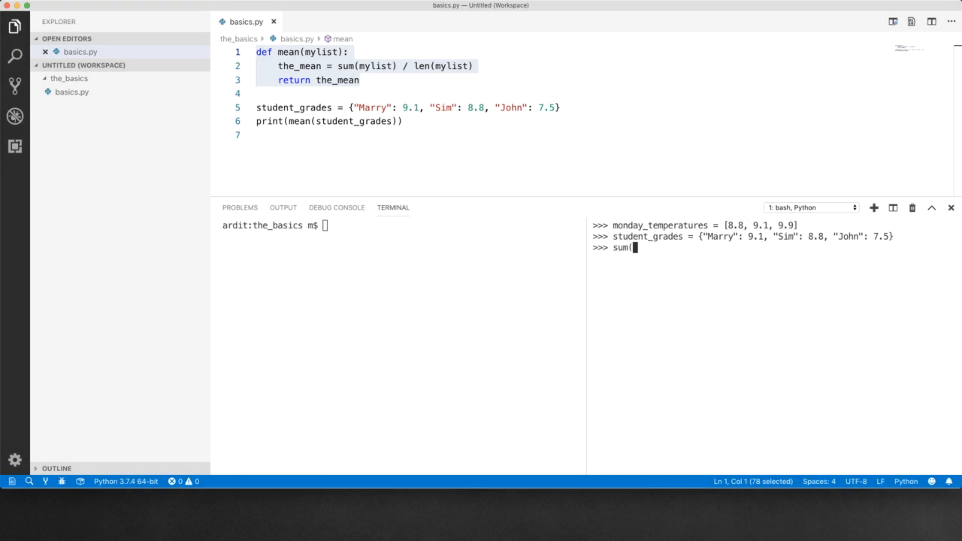
pyautogui.write('monday_temperatures)')
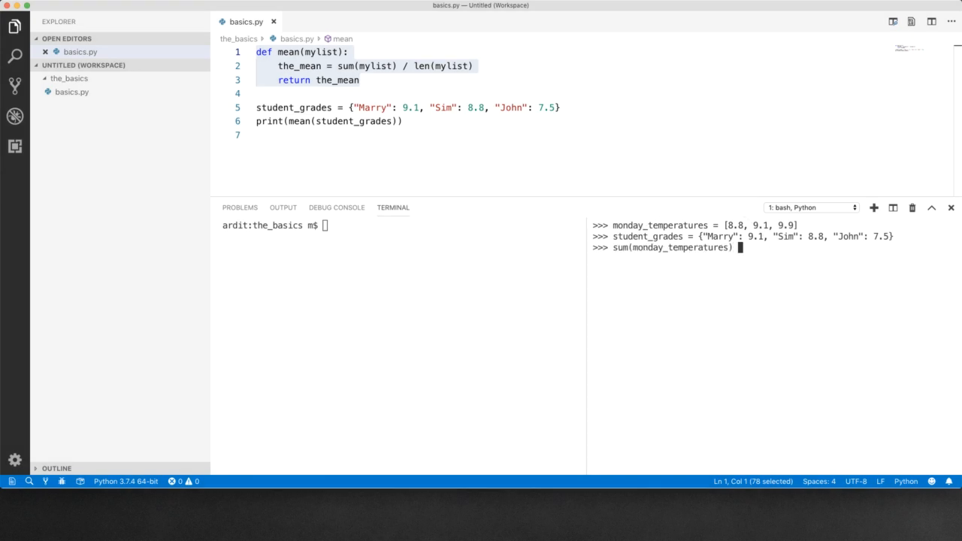
pyautogui.write('/ len(monday_temperatures')
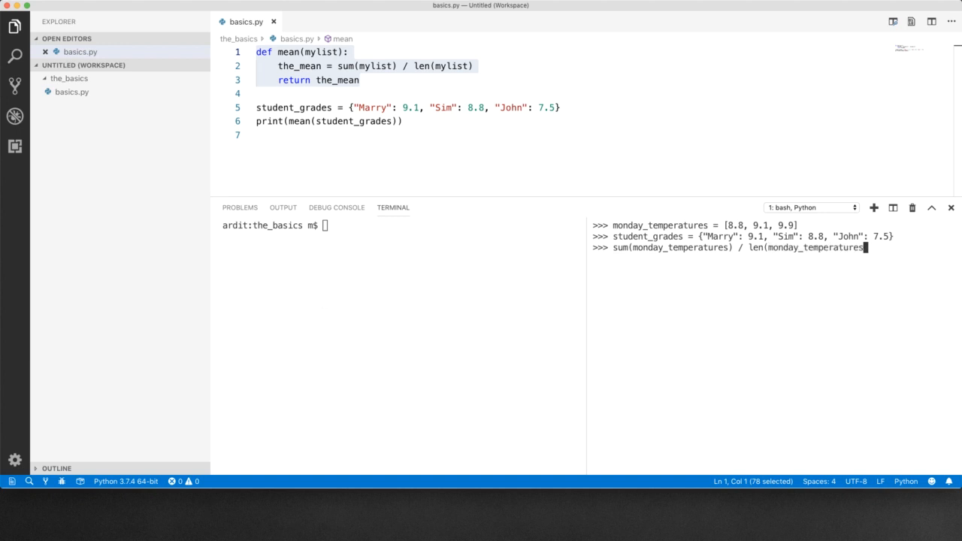
pyautogui.press('Enter')
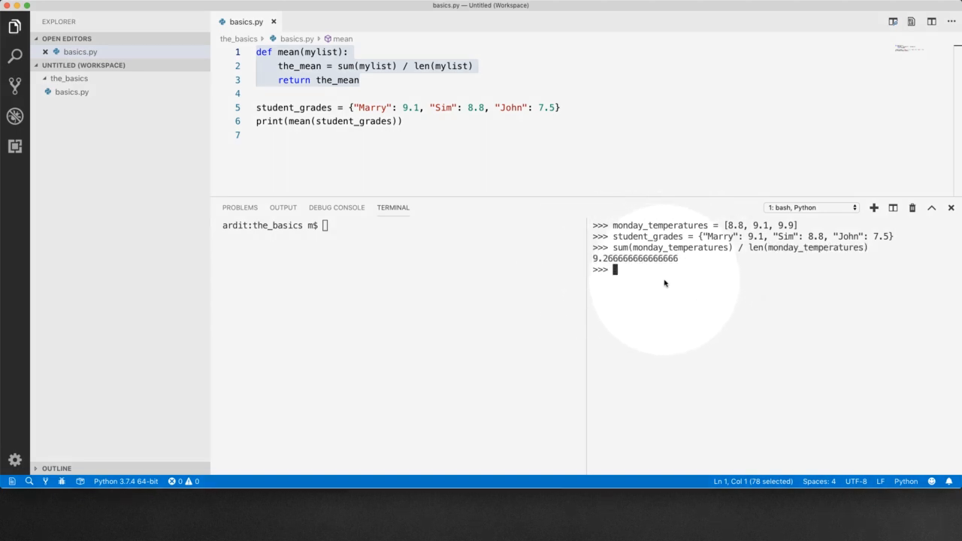
# - Evaluate sum(student_grades.values()) / len(student_grades) in the shell, giving about 8.47
pyautogui.write('sum(student_grades')
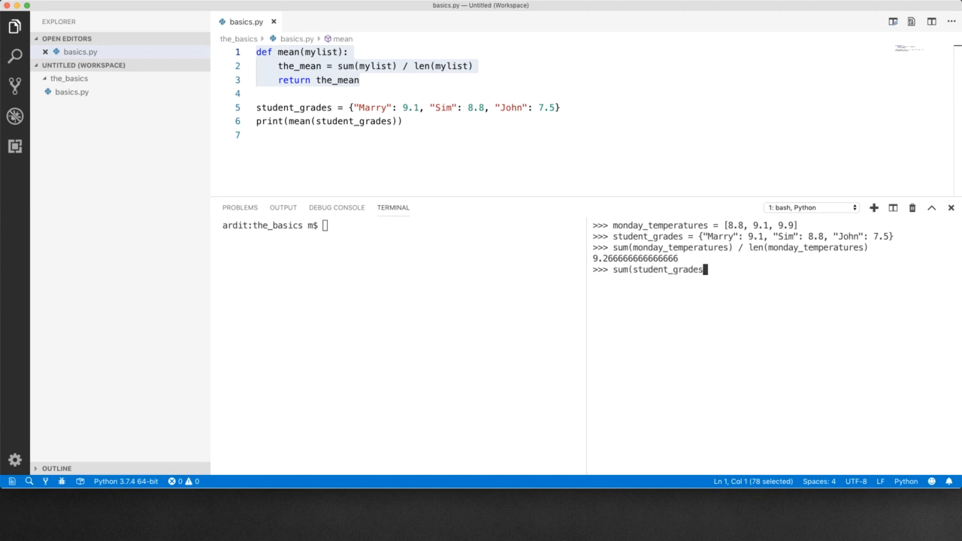
pyautogui.write('.val')
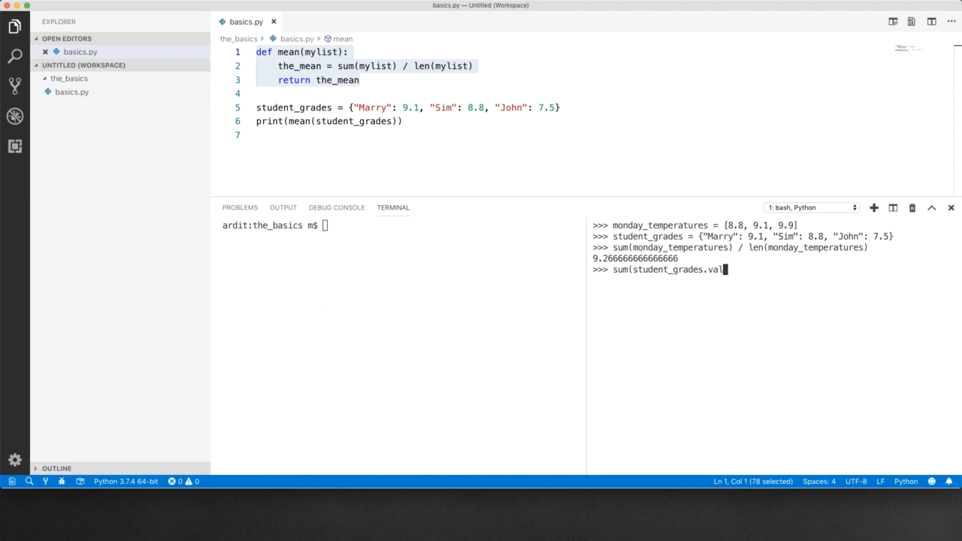
pyautogui.write('ues())')
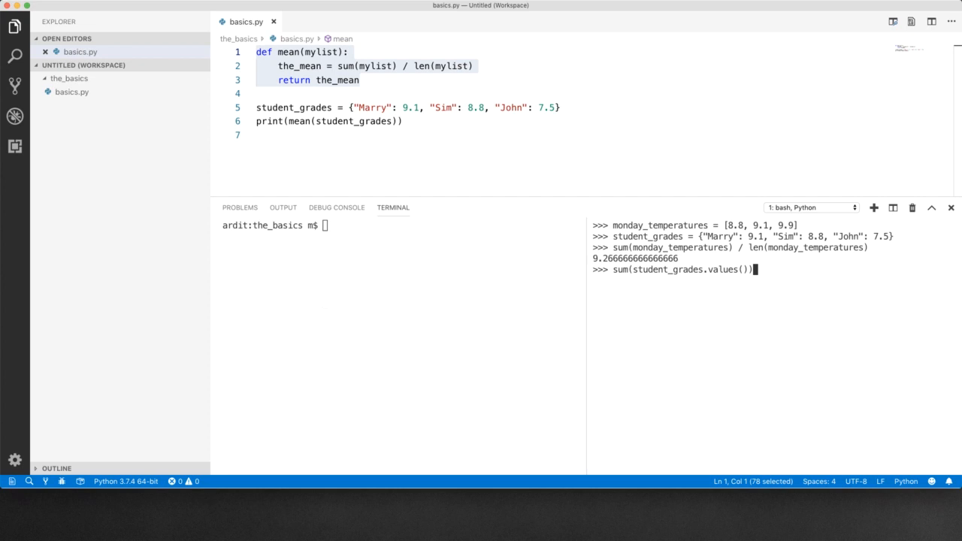
pyautogui.write('/ len(')
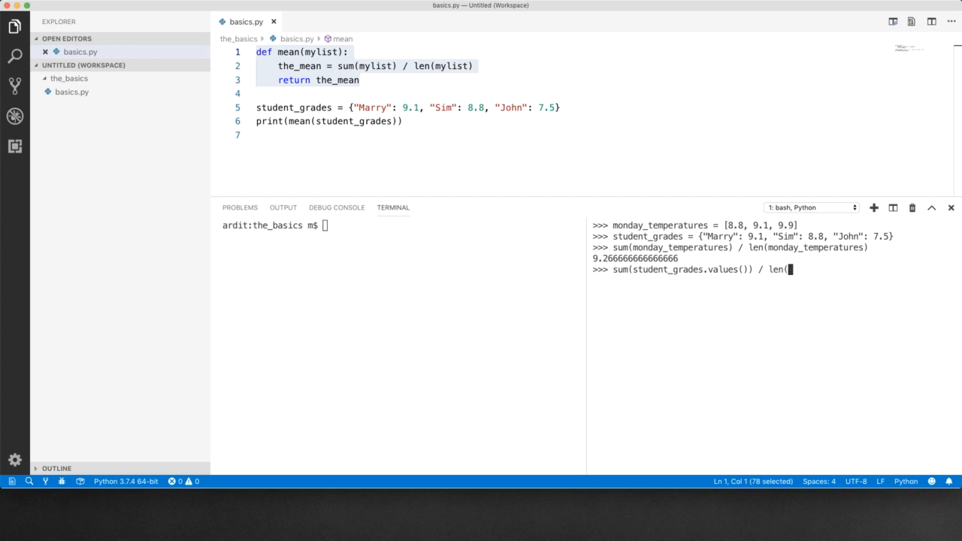
pyautogui.write('student_grades)')
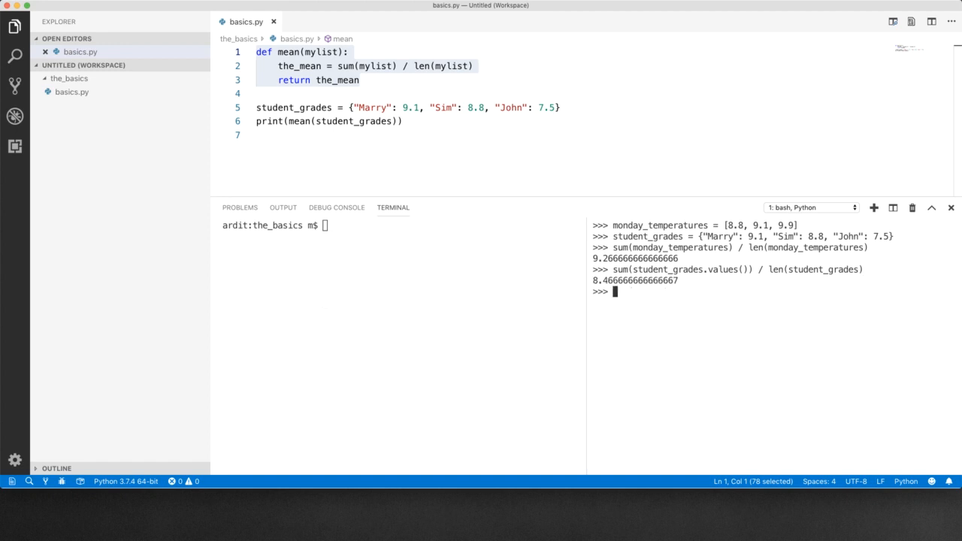
pyautogui.doubleClick(644, 281)
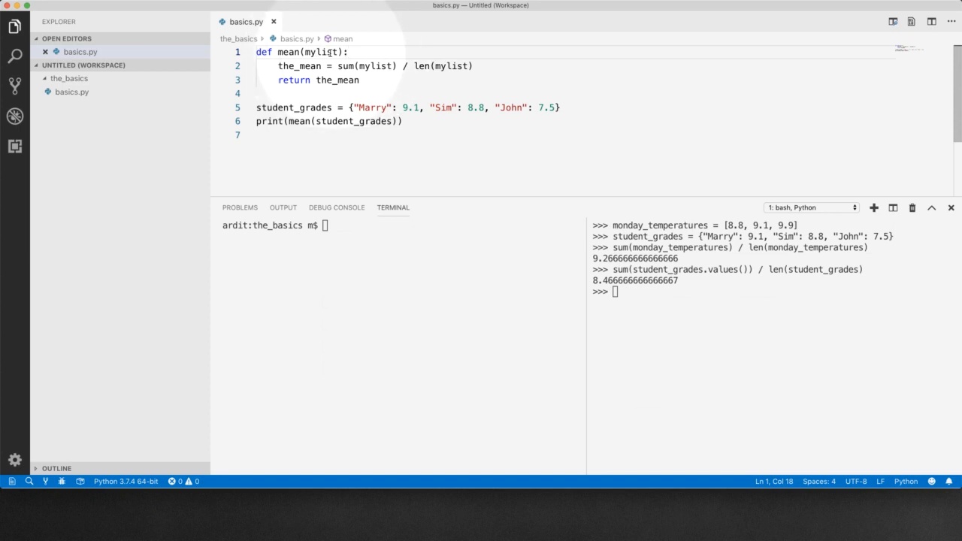
# - Rename mean()'s parameter mylist to value in the def, sum and len calls, adding a blank body line
pyautogui.write('value')
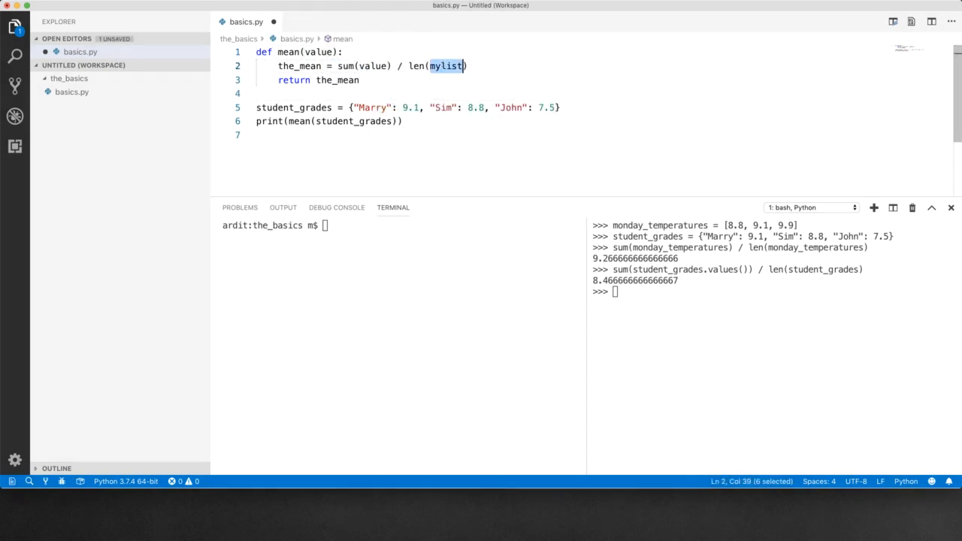
pyautogui.write('value')
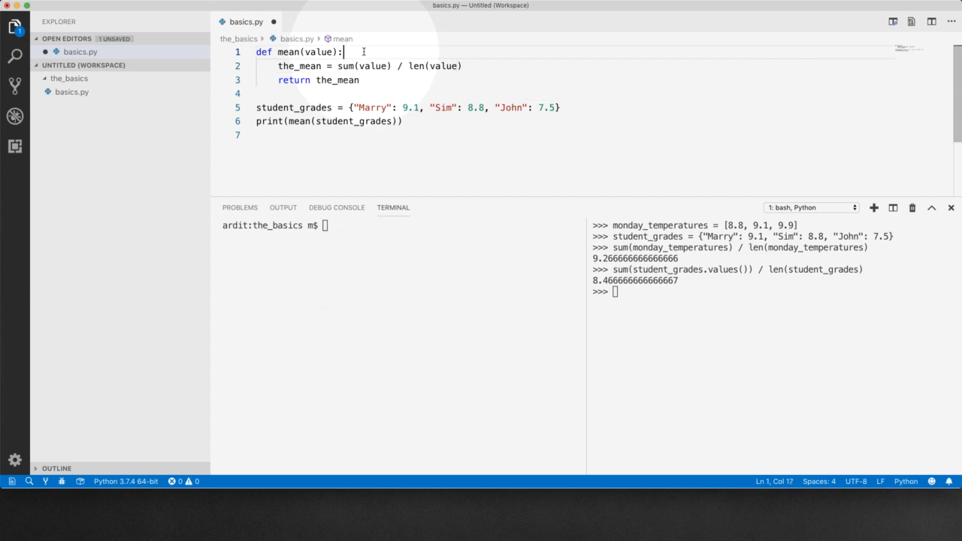
pyautogui.press('Enter')
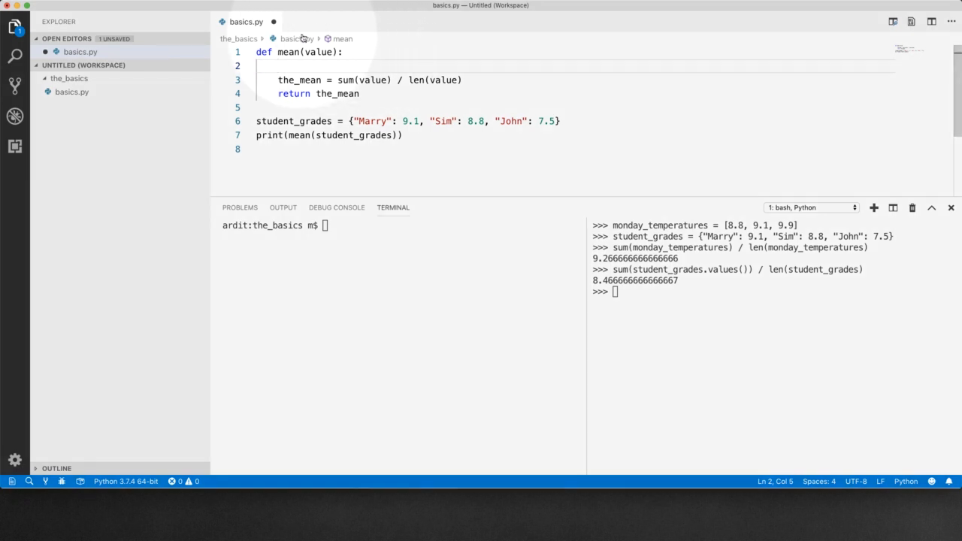
pyautogui.moveTo(255, 66); pyautogui.dragTo(340, 93)
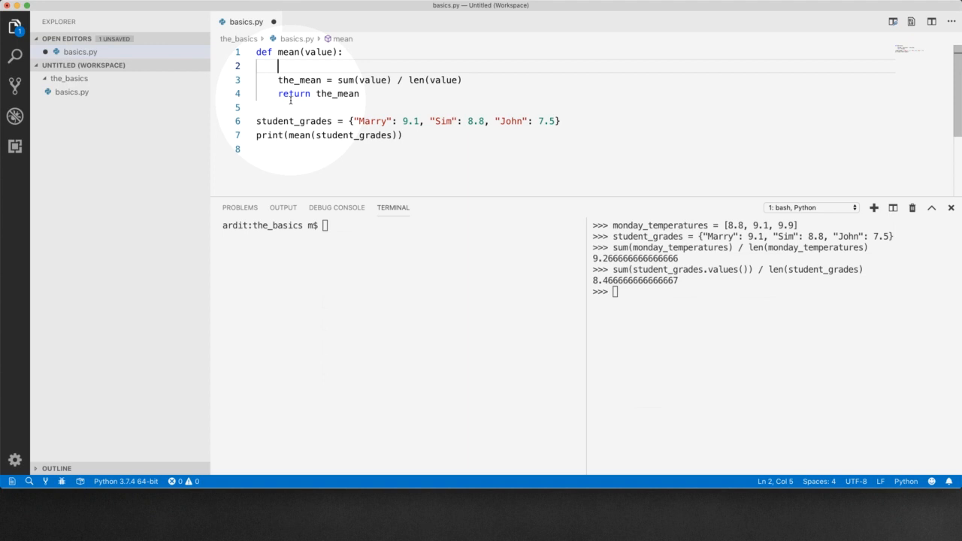
# - Check type({}) is dict in the shell and begin 'if type(value) ==' on line 2 of mean()
pyautogui.write('if')
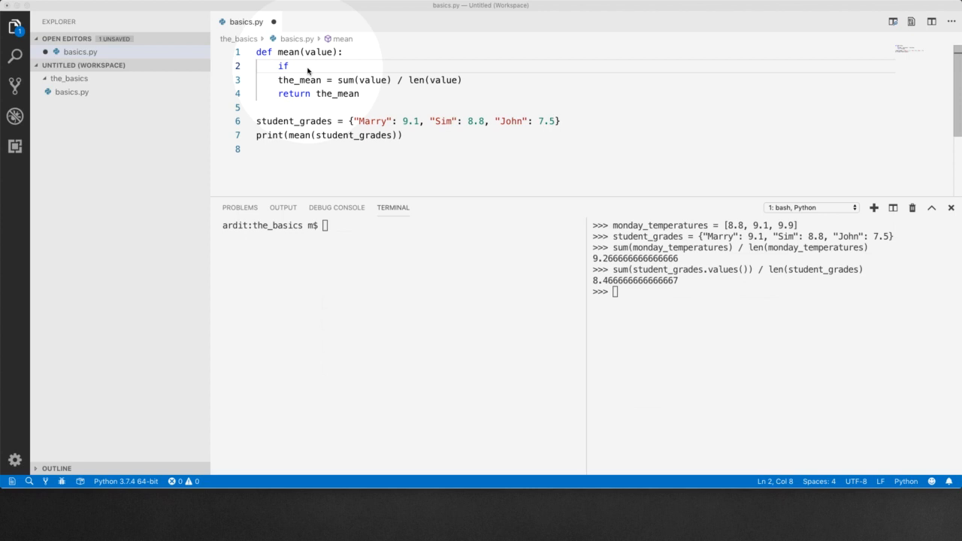
pyautogui.write('type')
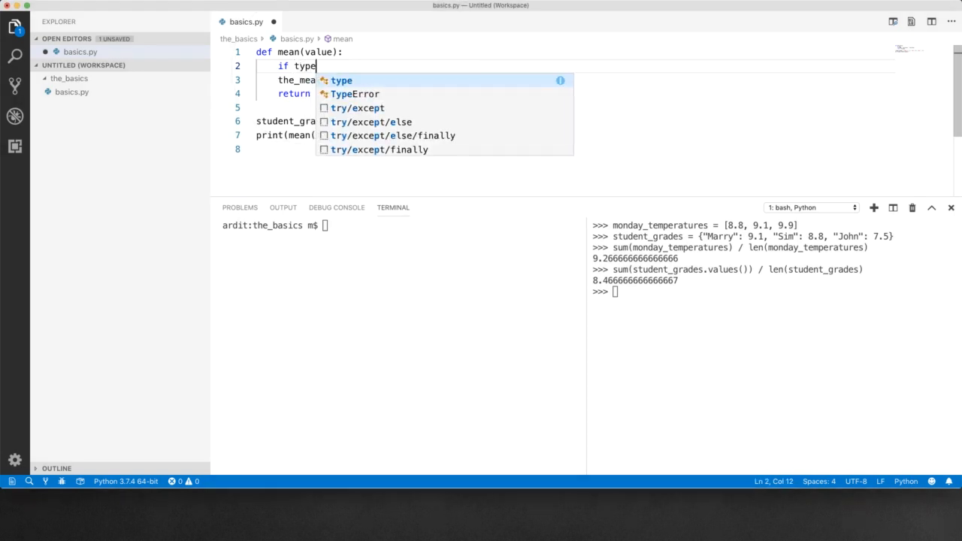
pyautogui.write('()')
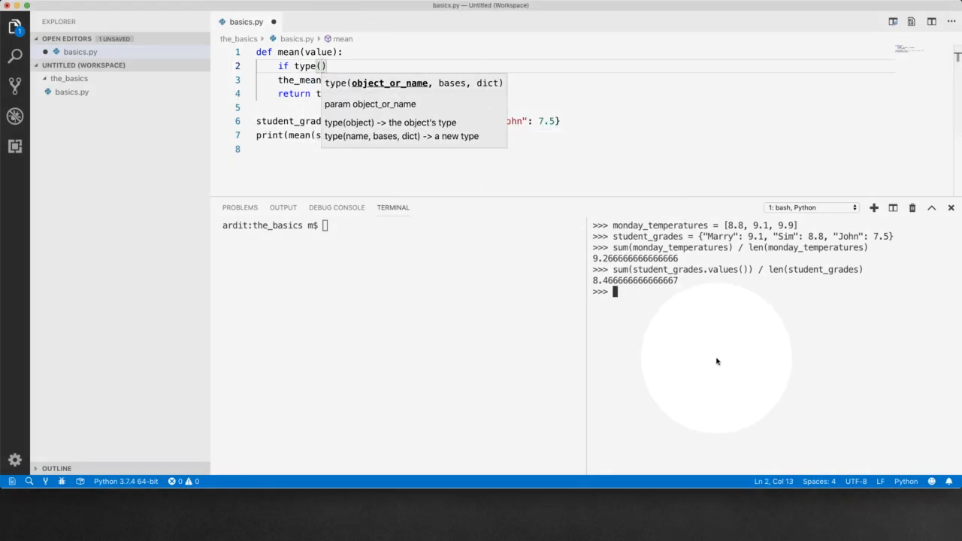
pyautogui.write('type({')
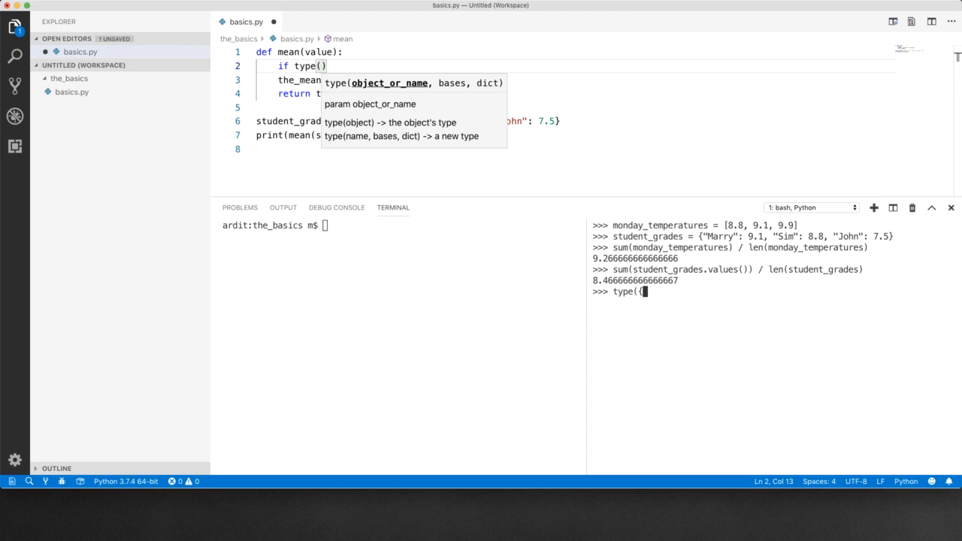
pyautogui.press('Enter')
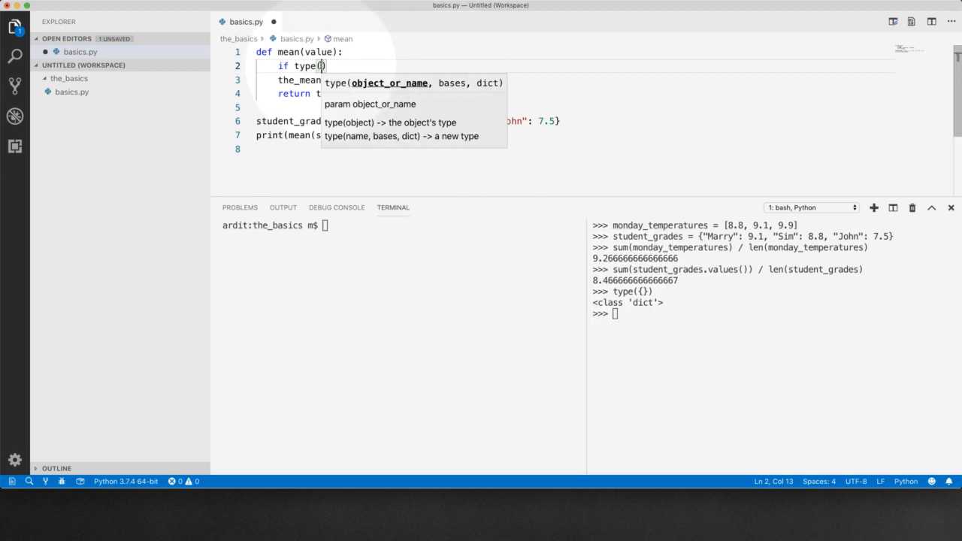
pyautogui.write('value')
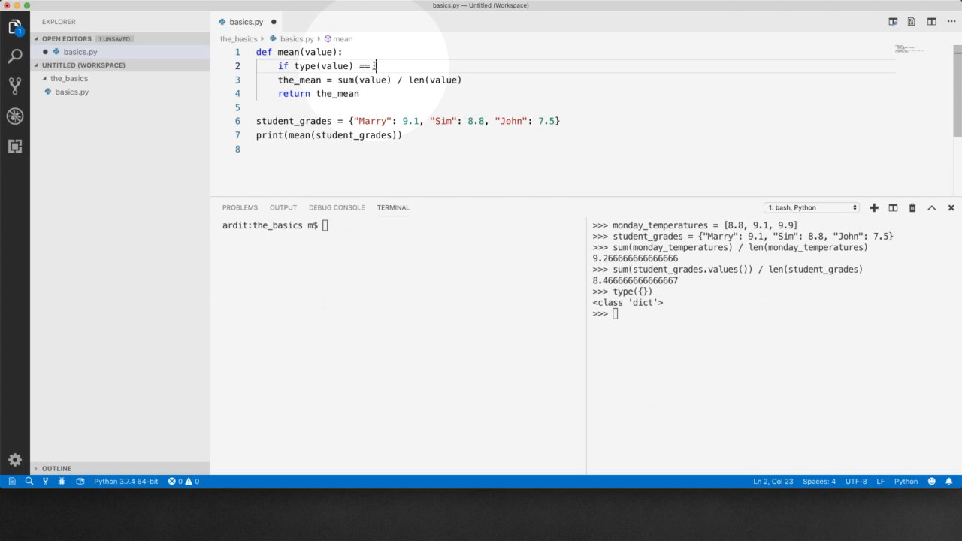
# - Complete 'if type(value) == dict:' with the_mean = sum(value.values()) / len(value) beneath it
pyautogui.write('dict:')
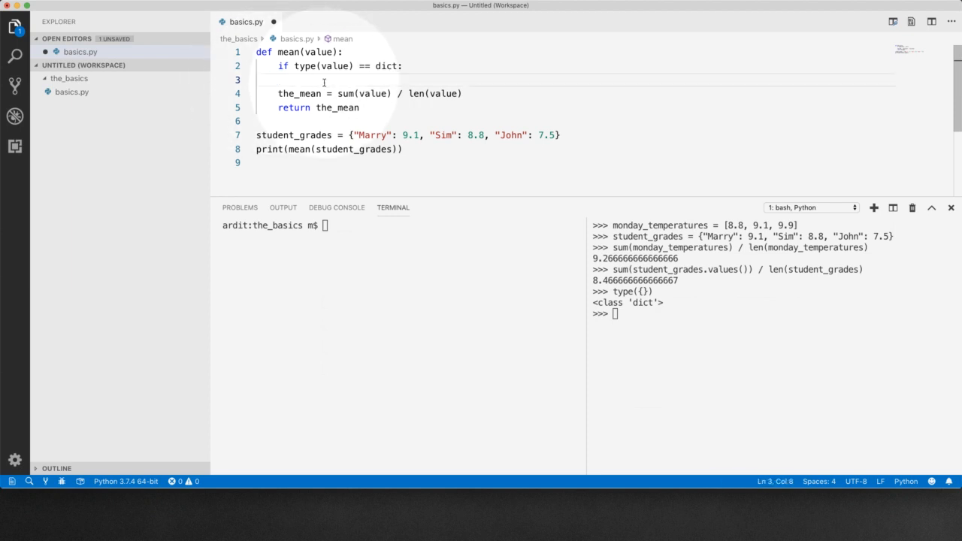
pyautogui.write('the_mean = sum')
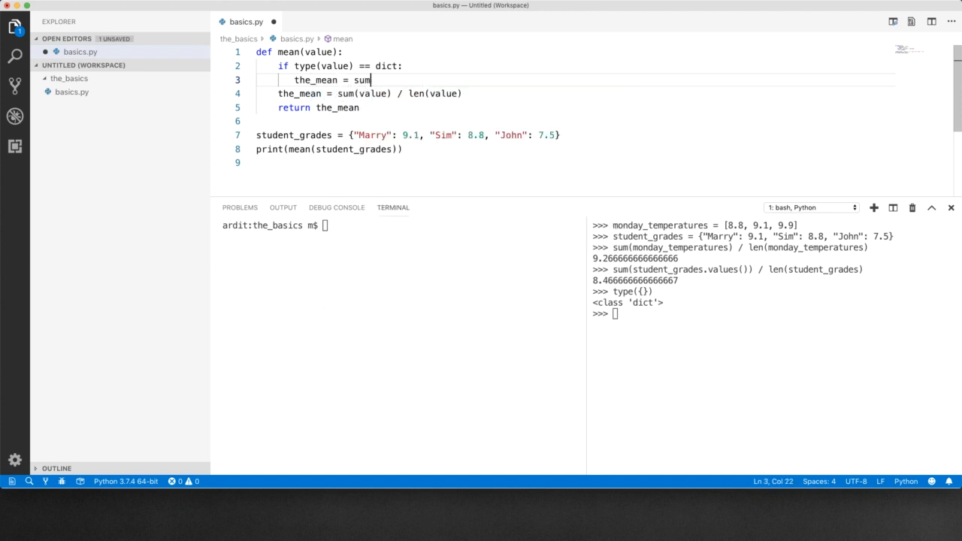
pyautogui.write('(va')
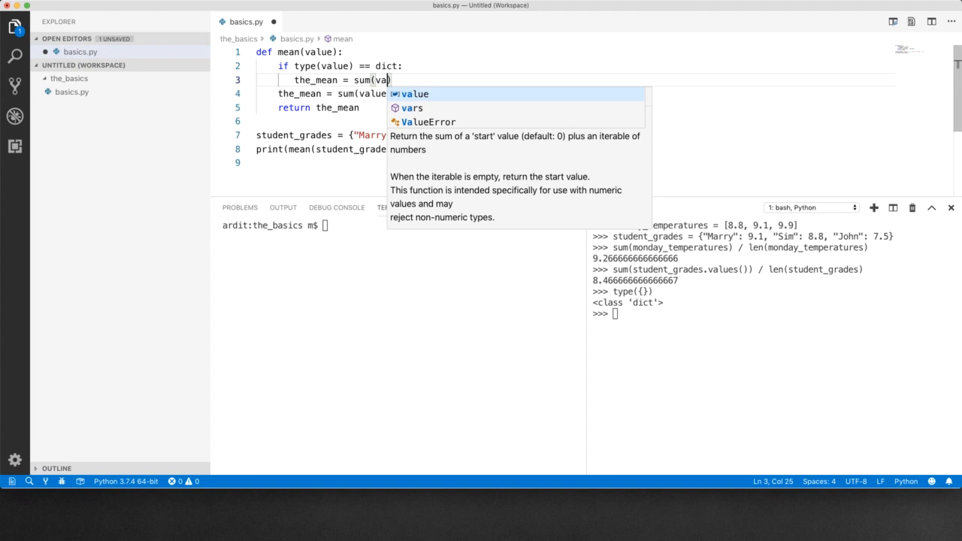
pyautogui.write('.values(')
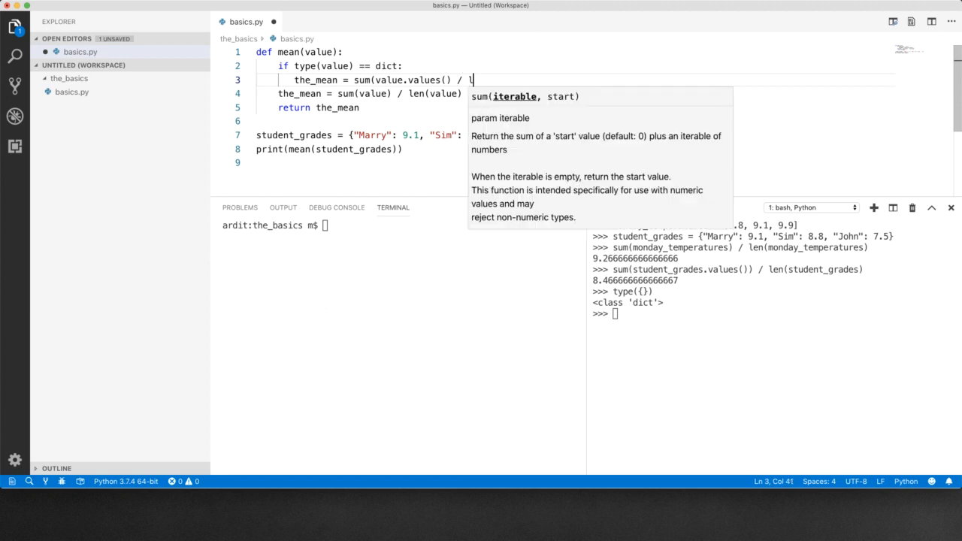
pyautogui.write('en(value')
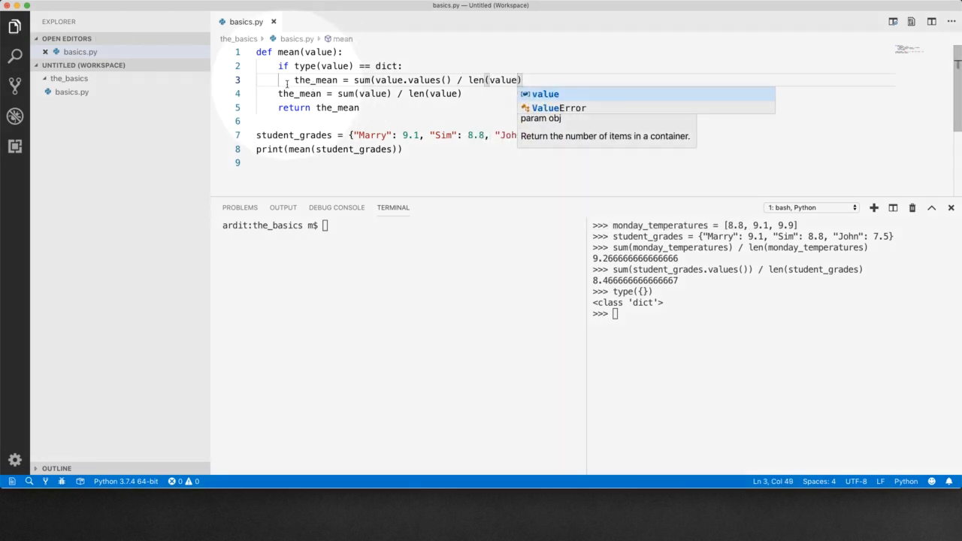
pyautogui.doubleClick(392, 80)
pyautogui.write(')')
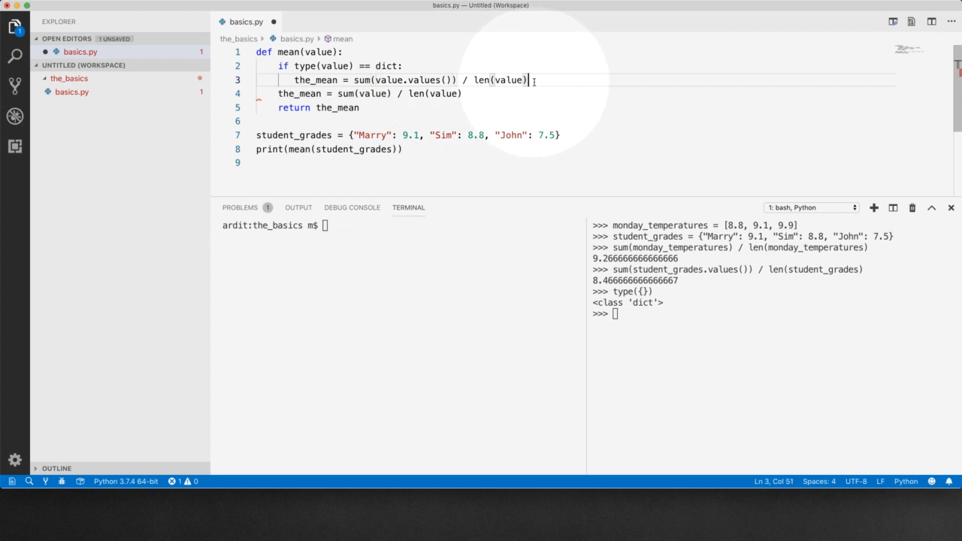
pyautogui.press('Enter')
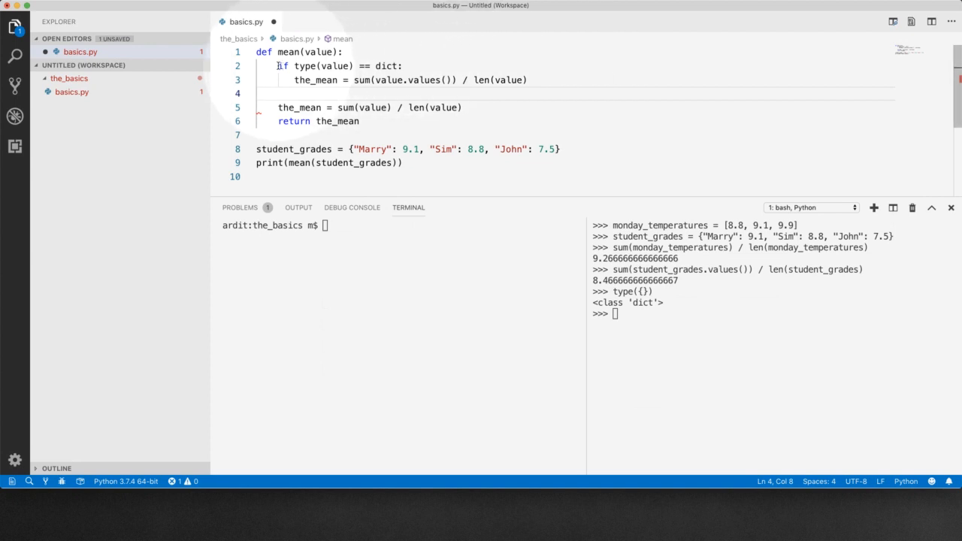
# - Add 'else:' holding the indented list-average line, then enter python3 basics.py in the terminal
pyautogui.moveTo(277, 66); pyautogui.dragTo(528, 80)
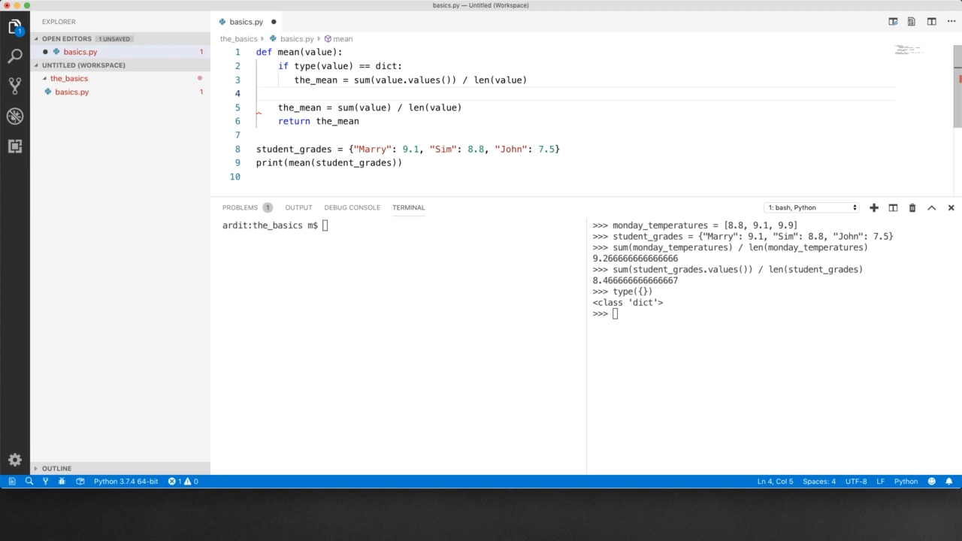
pyautogui.write('else:')
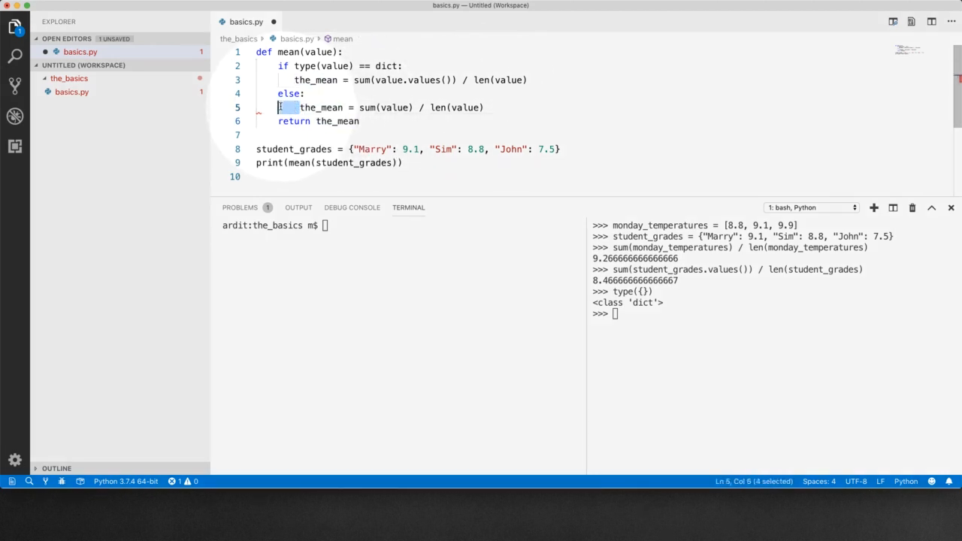
pyautogui.press('Enter')
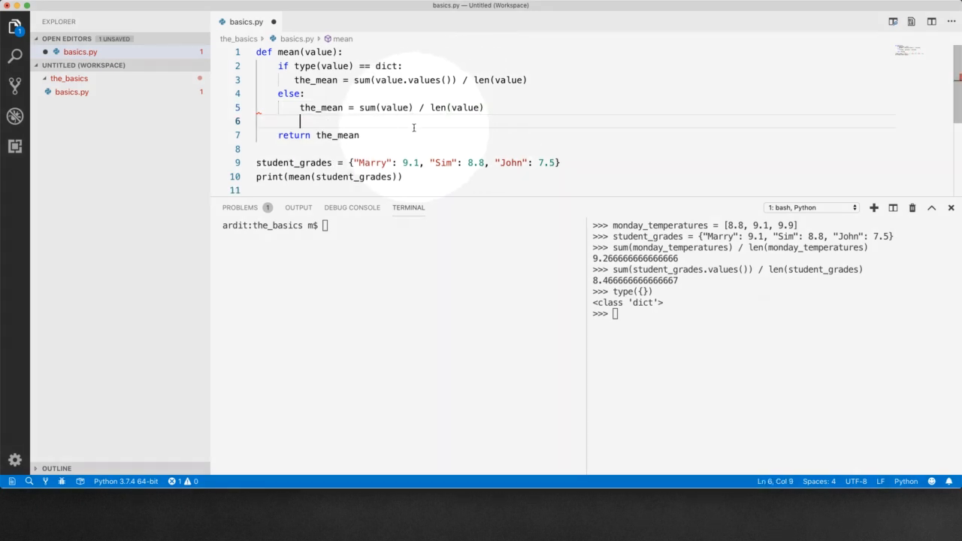
pyautogui.write('python3 basics.py')
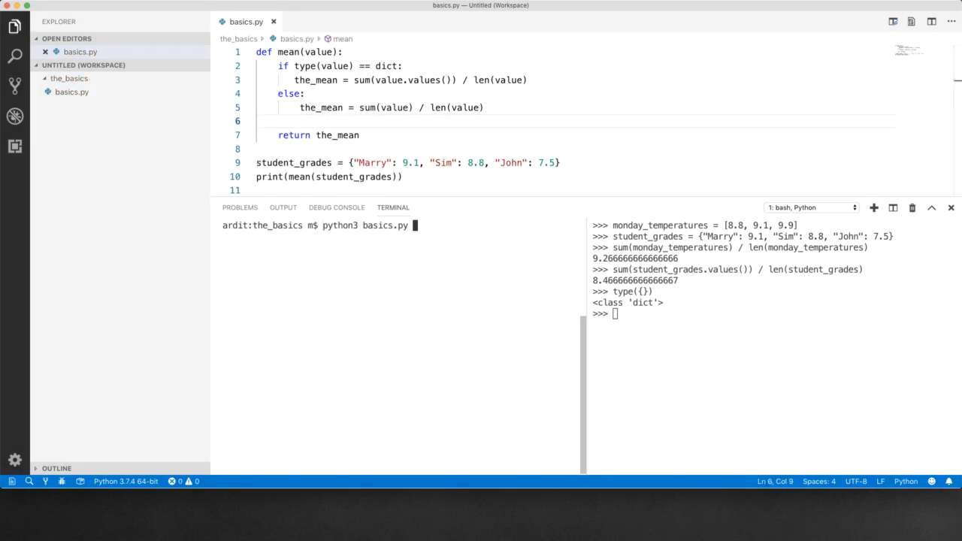
# - Run python3 basics.py, printing the grades mean 8.466666666666667, and select the monday_temperatures list
pyautogui.press('Enter')
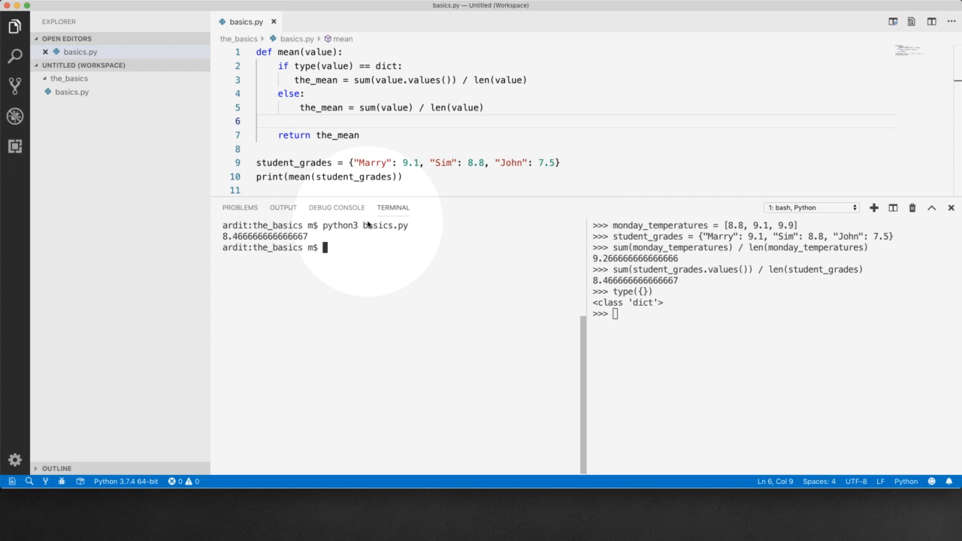
pyautogui.doubleClick(353, 175)
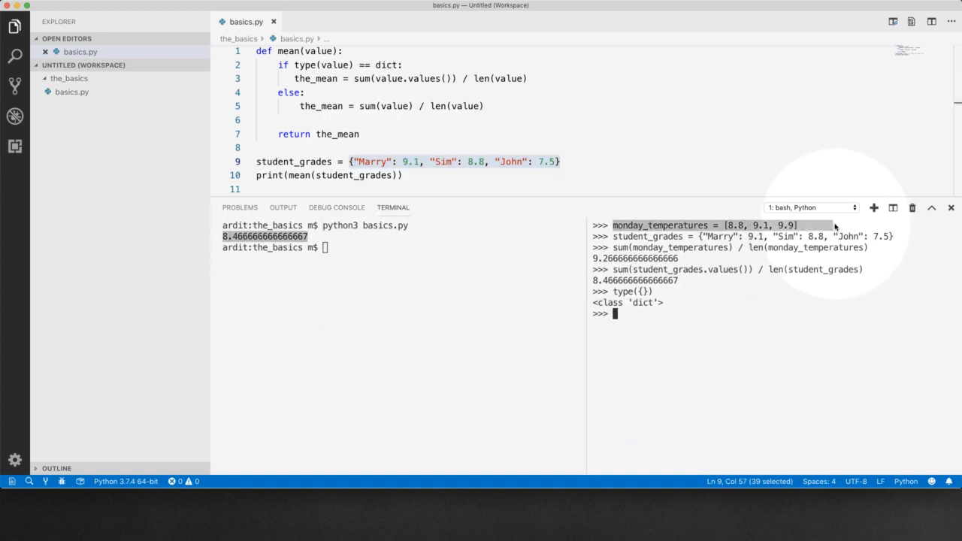
# - Define monday_temperatures = [8.8, 9.1, 9.9] in basics.py, print its mean and rerun, giving 9.266666666666666
pyautogui.write('monday_temperatures = [8.8, 9.1, 9.9]')
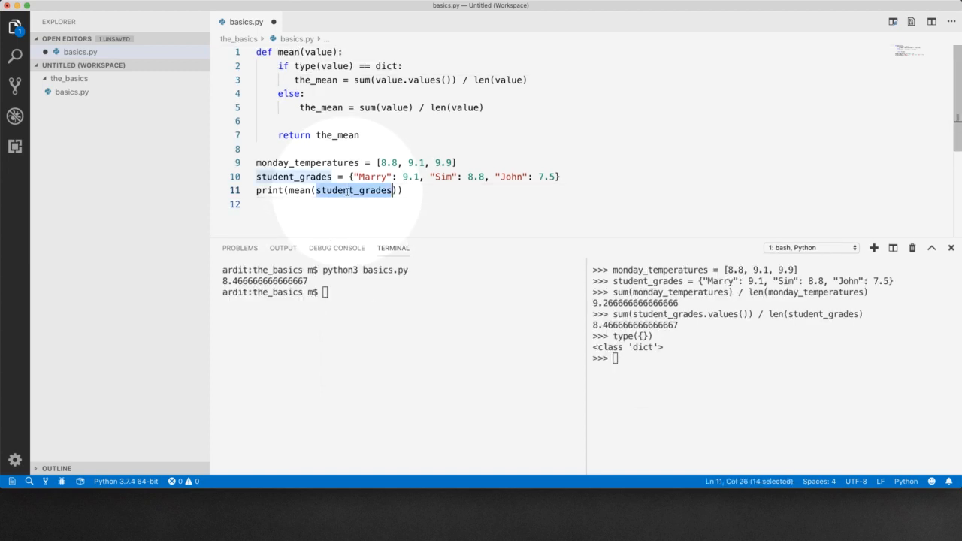
pyautogui.write('monday_temperatures')
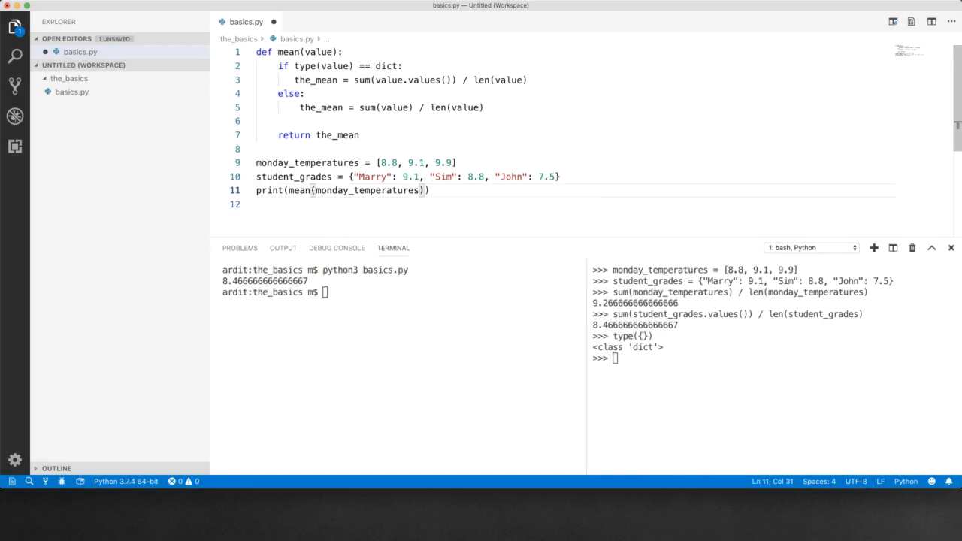
pyautogui.press('Enter')
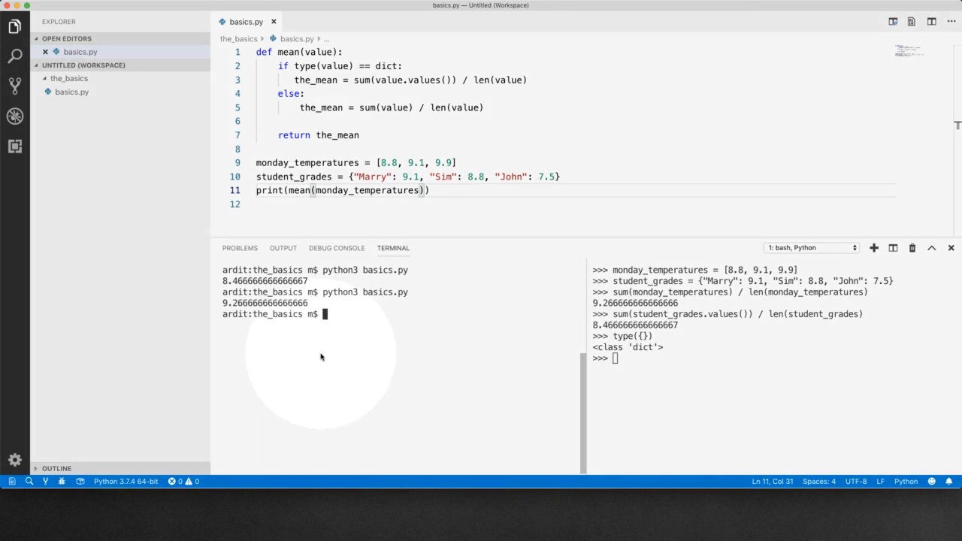
pyautogui.doubleClick(264, 304)
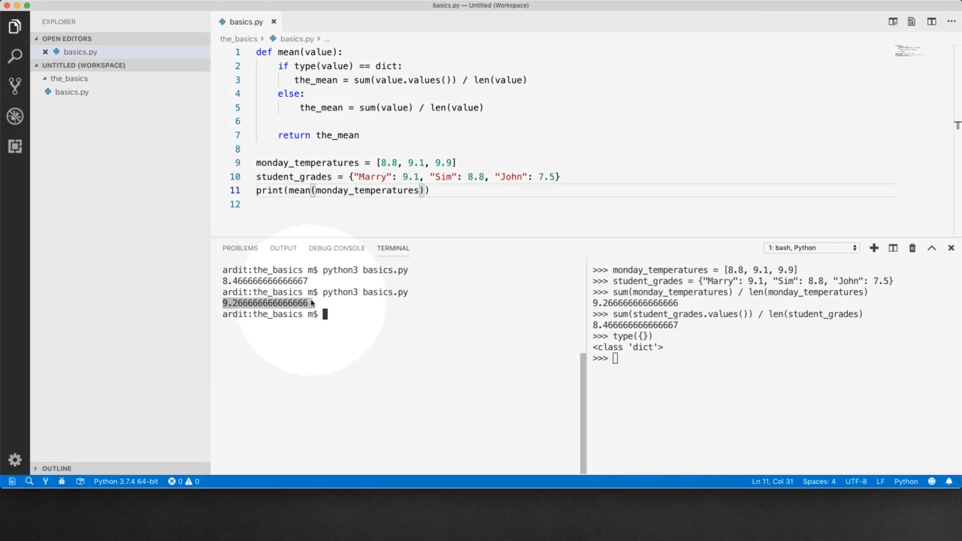